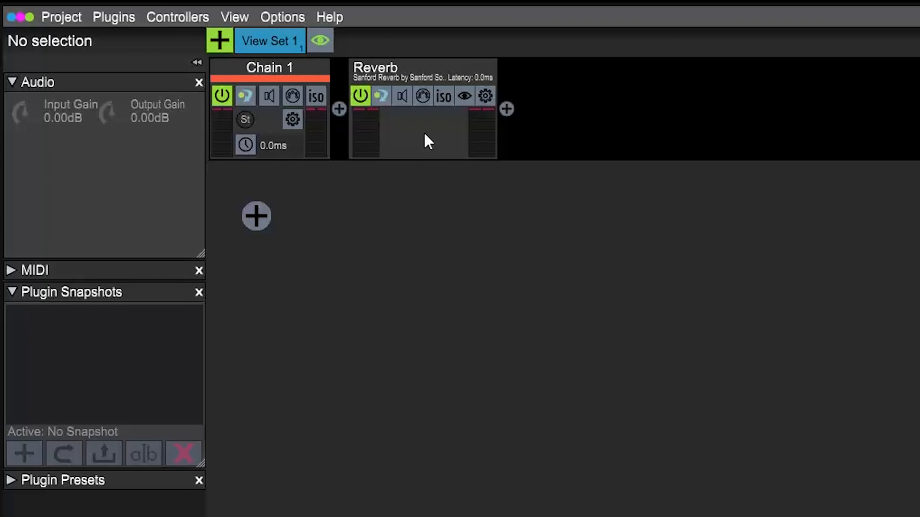
# Show Chain 1's Audio panel with its inputs and outputs still unconnected
pyautogui.click(268, 67)
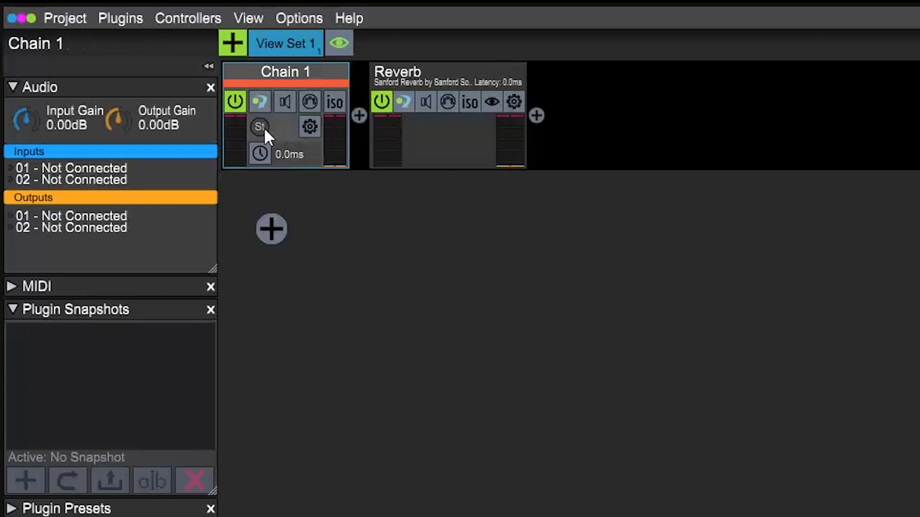
pyautogui.moveTo(94, 161)
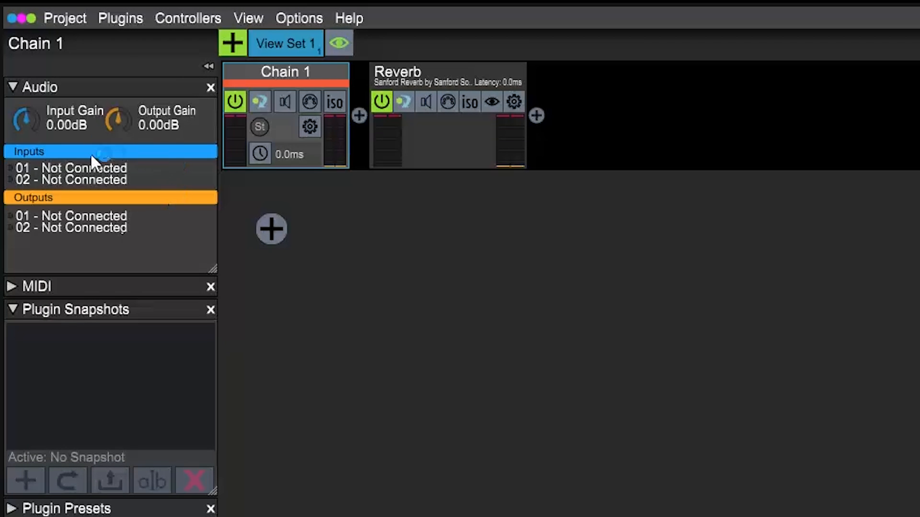
pyautogui.moveTo(91, 220)
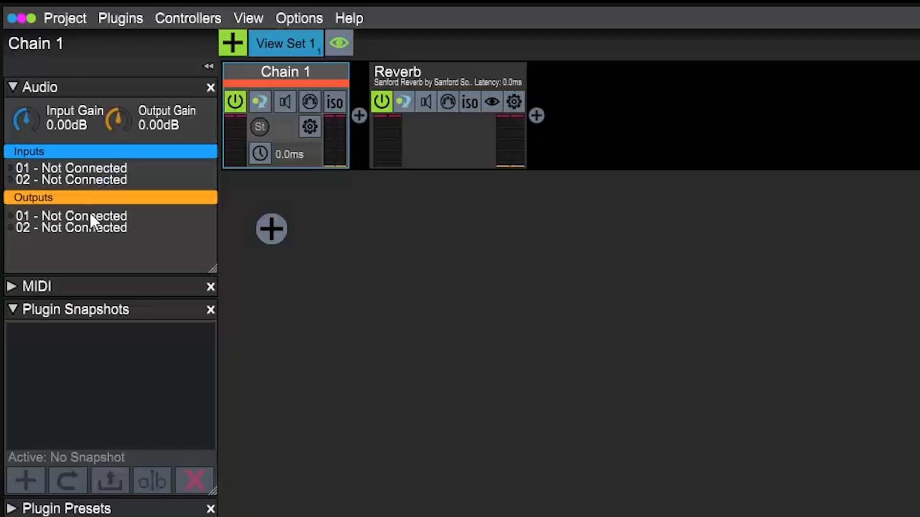
pyautogui.moveTo(180, 145)
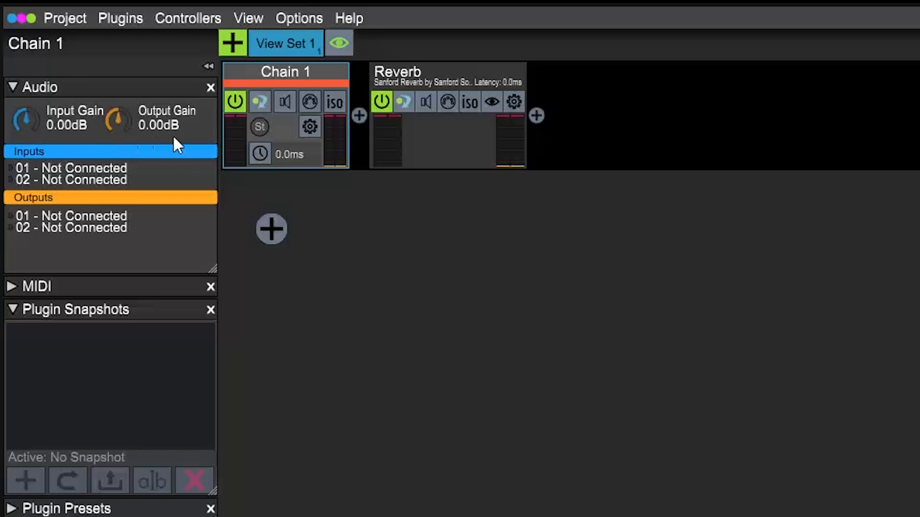
pyautogui.moveTo(38, 152)
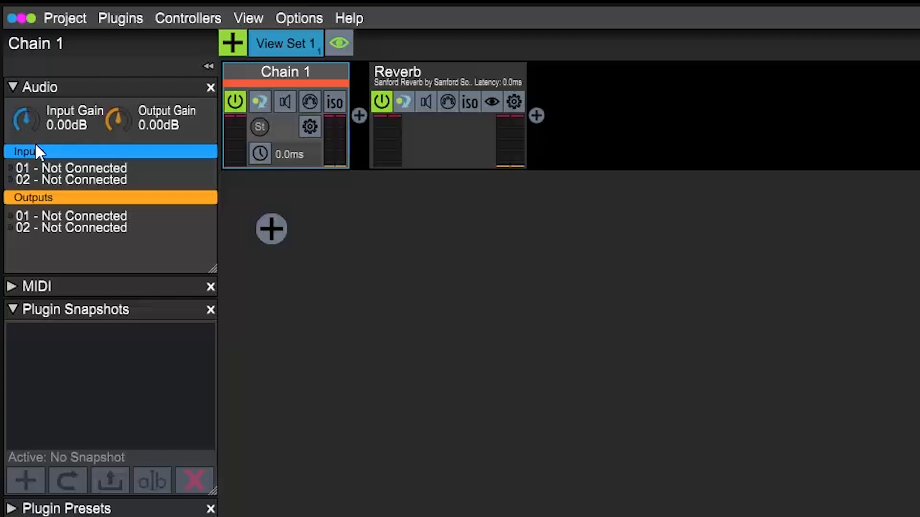
# Route inputs 01–02 from Dante Inputs 01–02 and outputs 01–02 to Dante Outputs 01–02
pyautogui.click(71, 168)
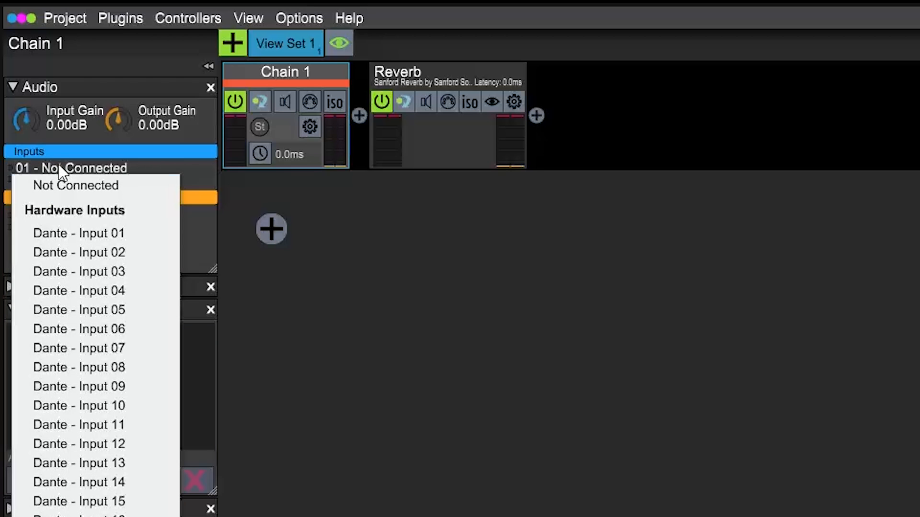
pyautogui.click(77, 233)
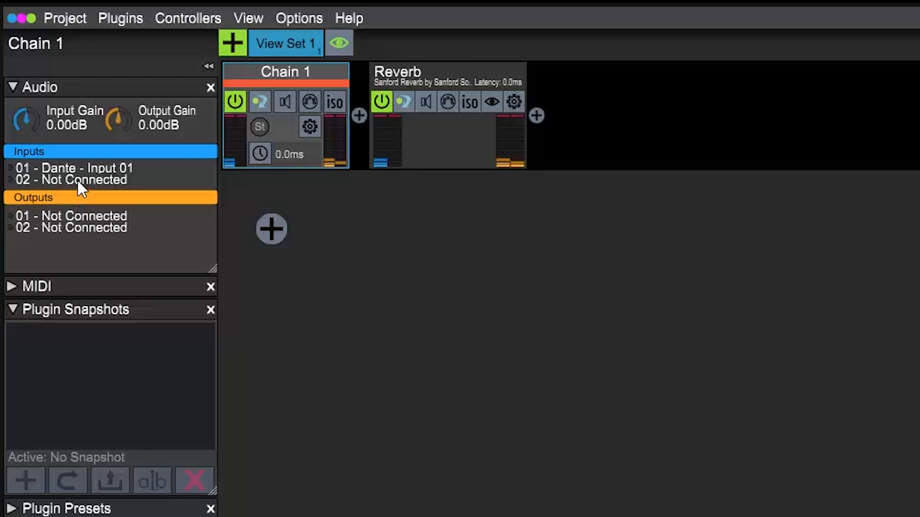
pyautogui.click(70, 180)
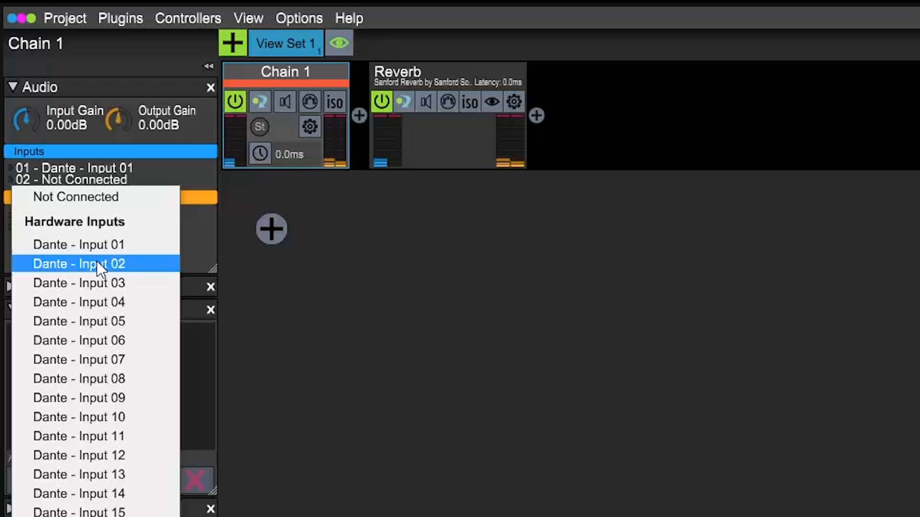
pyautogui.click(78, 264)
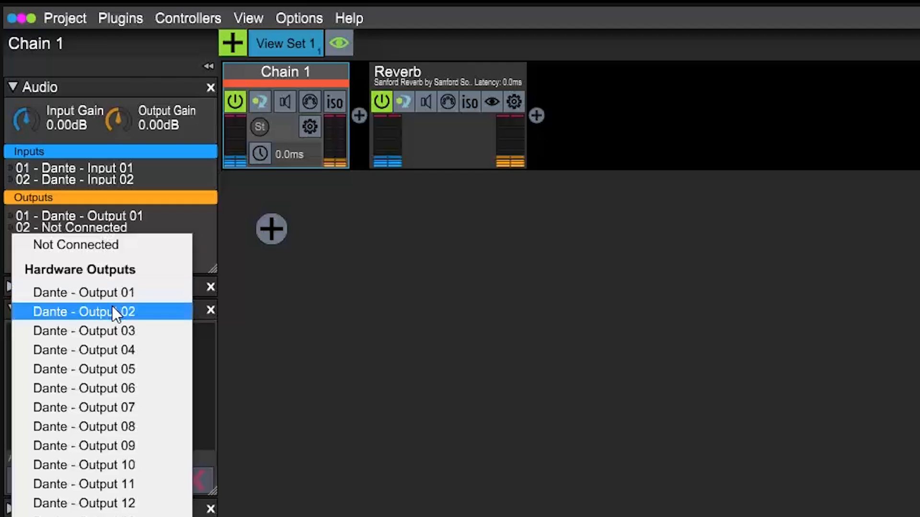
pyautogui.click(84, 311)
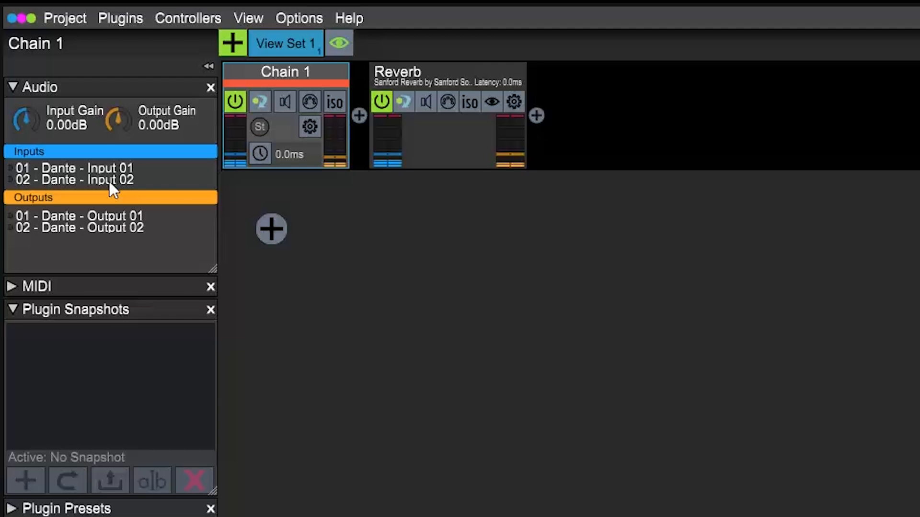
# Switch input 02 to Dante Input 01 and add extra summed sources to input 01
pyautogui.click(74, 179)
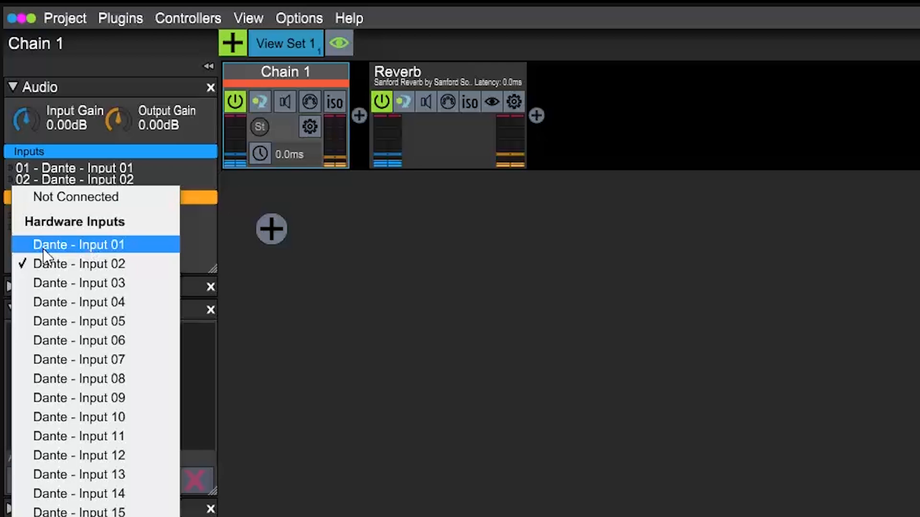
pyautogui.click(78, 245)
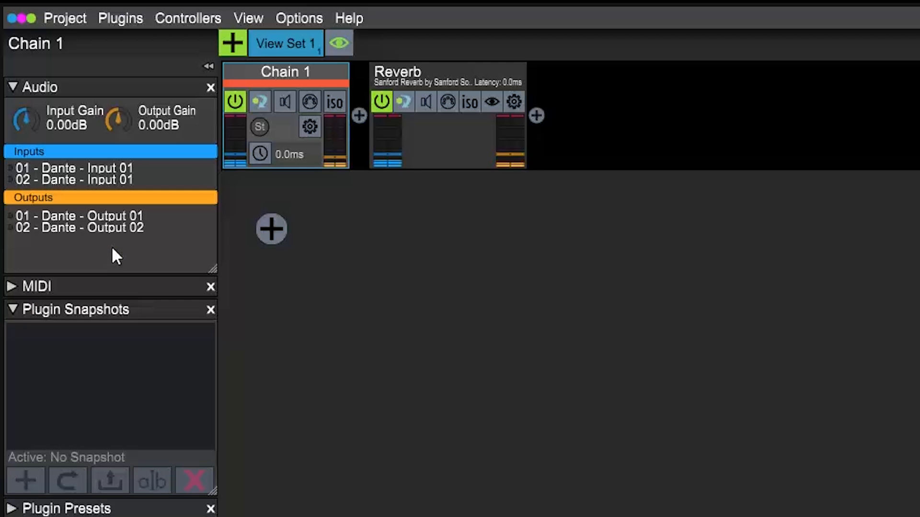
pyautogui.click(272, 229)
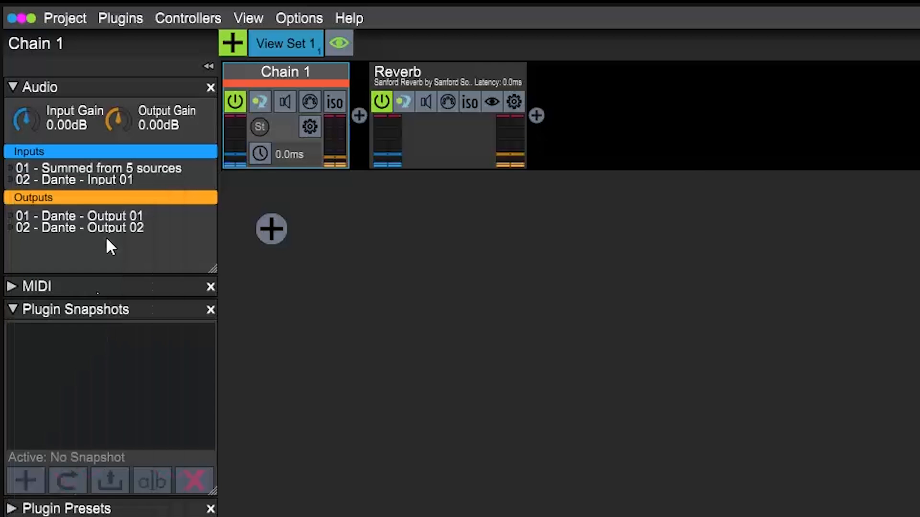
pyautogui.click(79, 215)
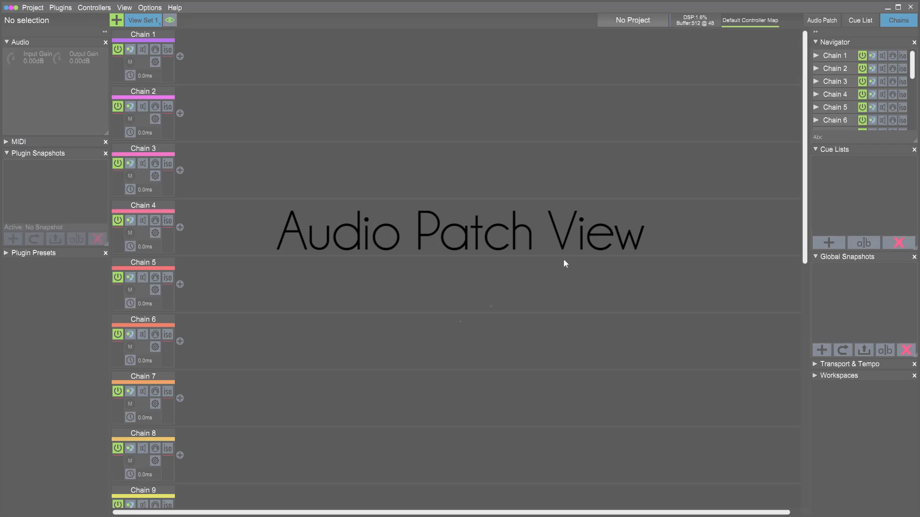
# Show the empty Audio Patch grid of Dante inputs, chains and Dante outputs
pyautogui.click(821, 20)
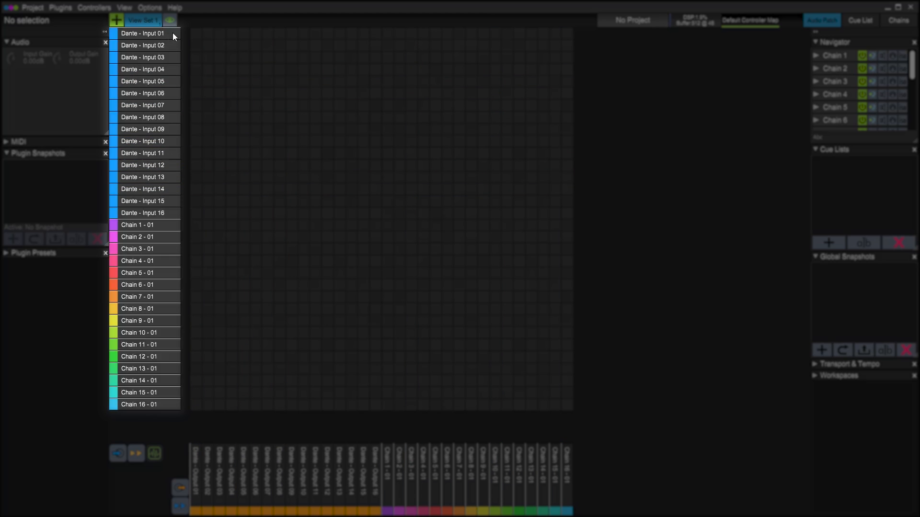
pyautogui.moveTo(161, 314)
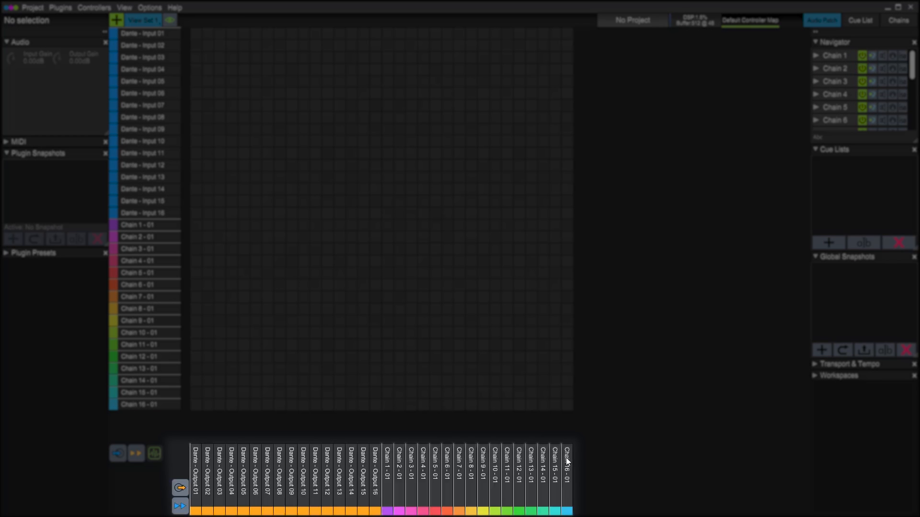
pyautogui.moveTo(494, 442)
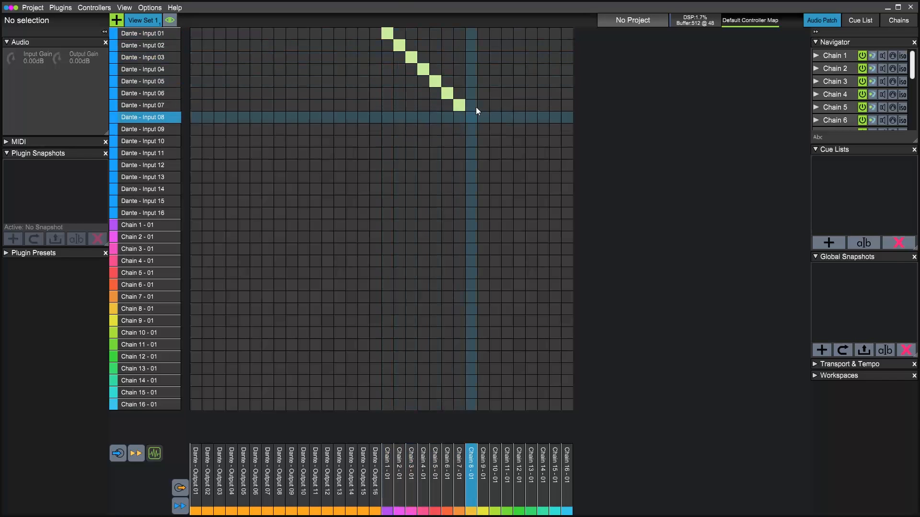
# Patch Dante Inputs 01–16 into Chains 1–16 and Chains 1–16 into Dante Outputs 01–16 diagonally
pyautogui.click(139, 249)
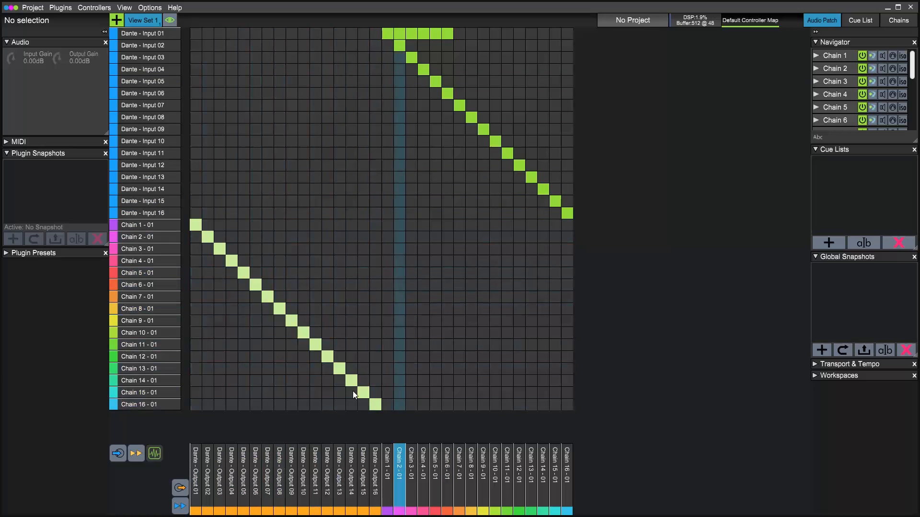
pyautogui.click(137, 224)
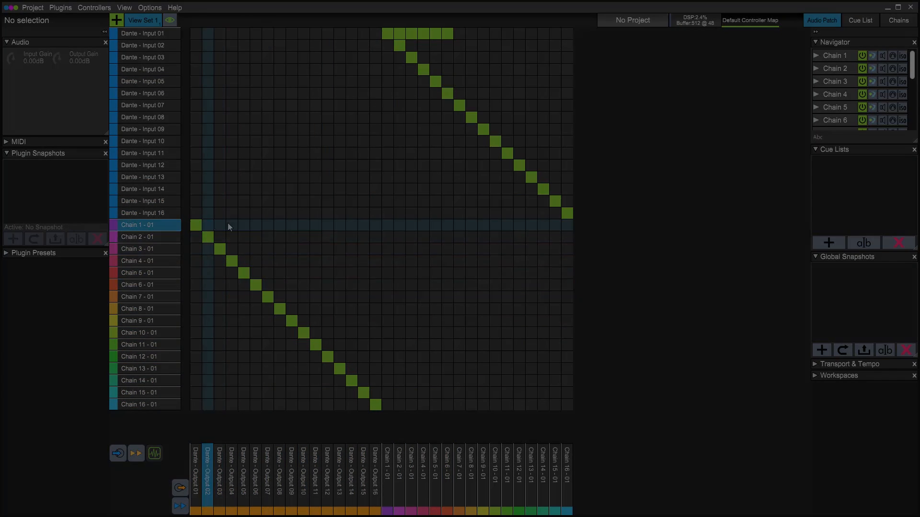